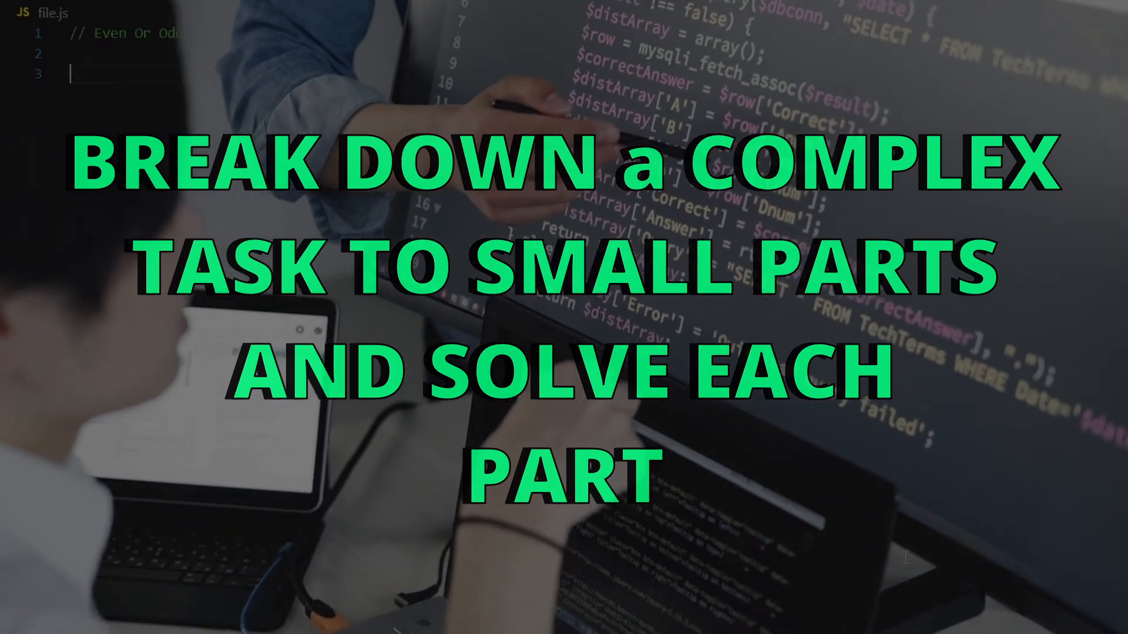
Step: Start 'function isEven(number) {' on line 3 of file.js, below the Even Or Odd comment
text(function isEven(number))
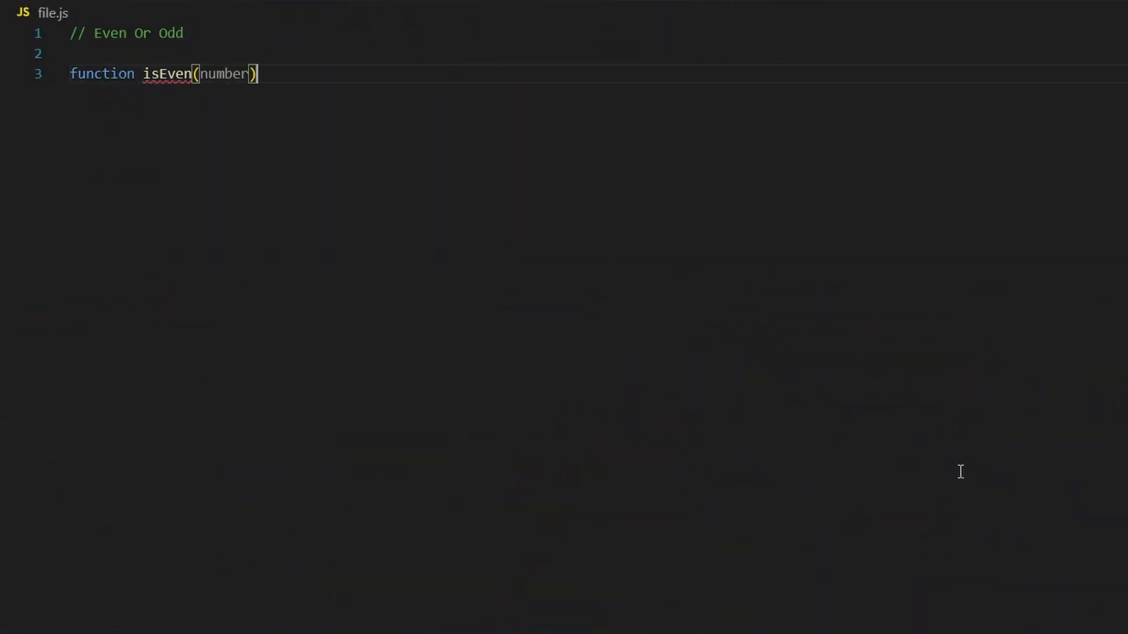
text({)
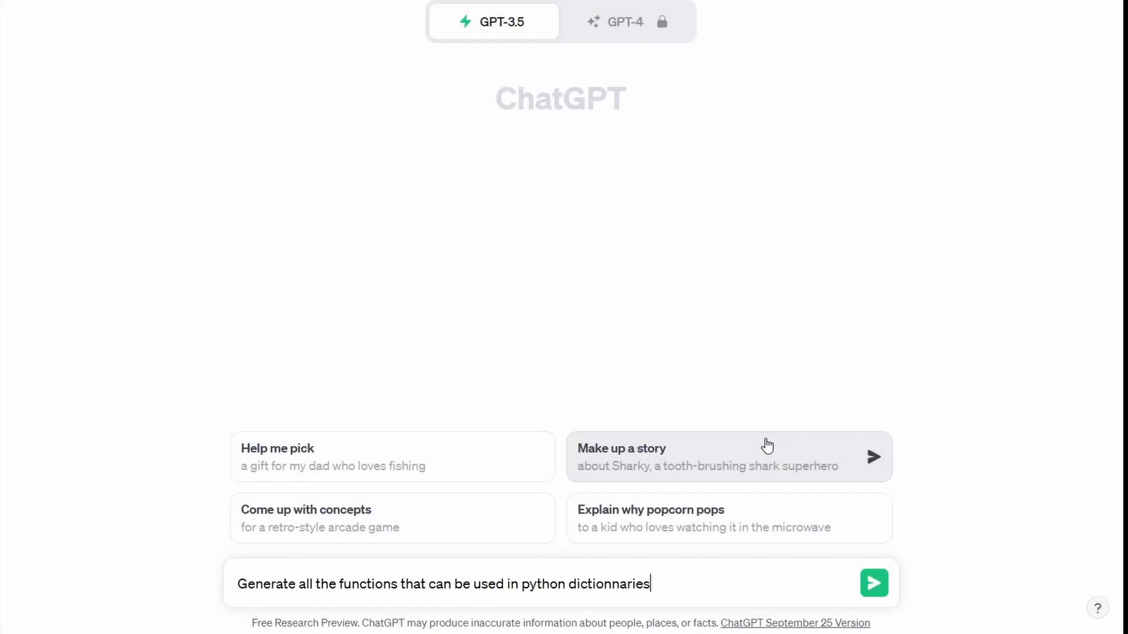
Step: Send the ChatGPT prompt asking for all functions usable with Python dictionaries
click(872, 584)
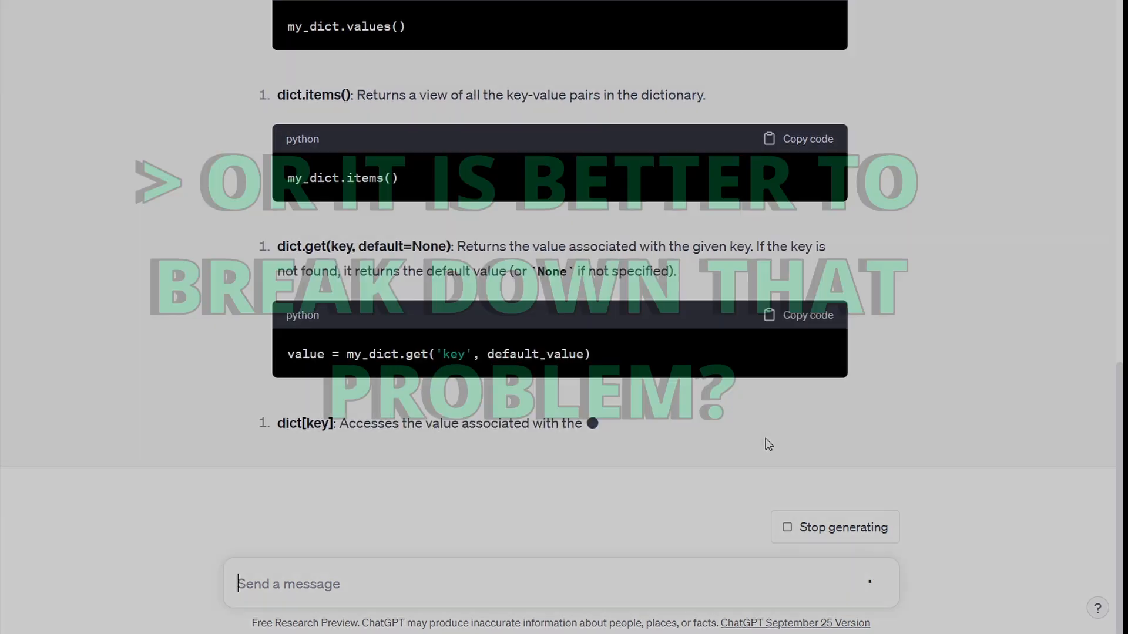